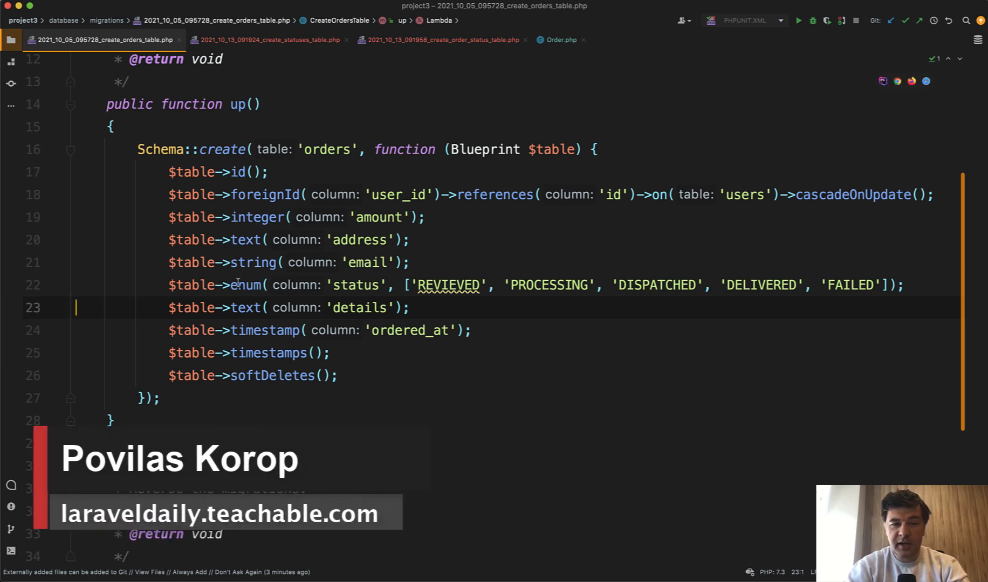
# Correct the enum value 'REVIEVED' to 'REVIEWED', then move on to the statuses migration
pyautogui.click(248, 285)
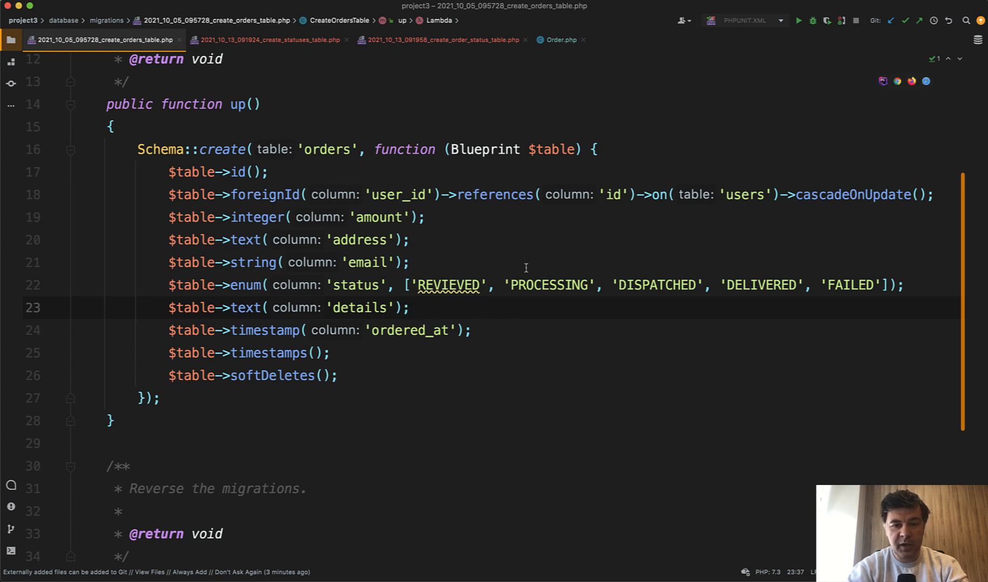
pyautogui.click(448, 285)
pyautogui.write('W')
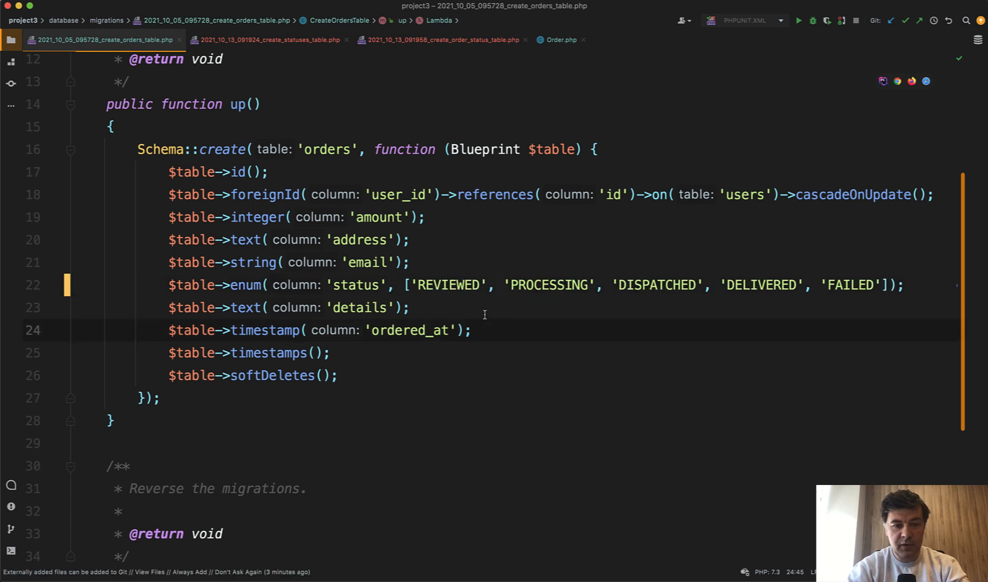
pyautogui.moveTo(503, 405)
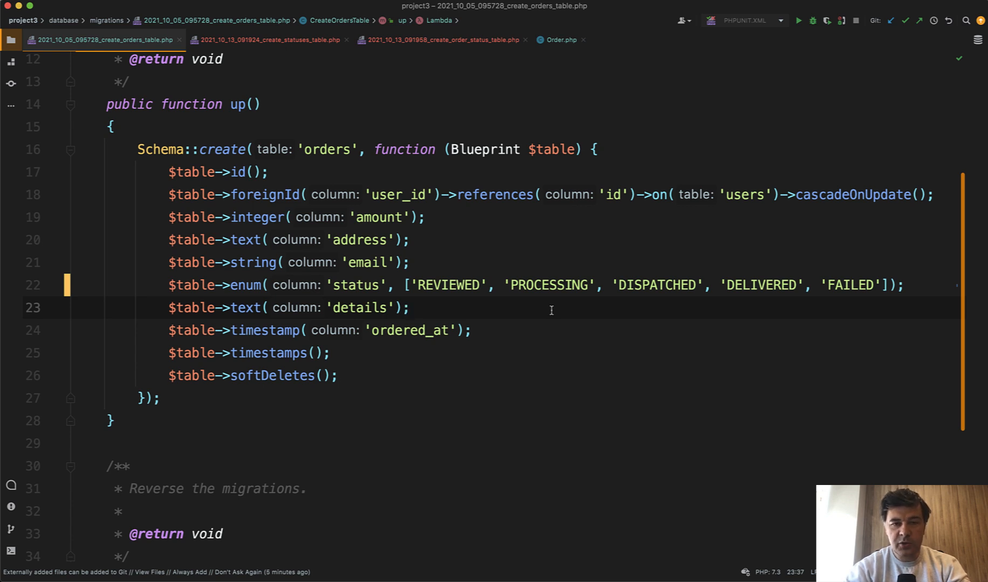
pyautogui.doubleClick(448, 284)
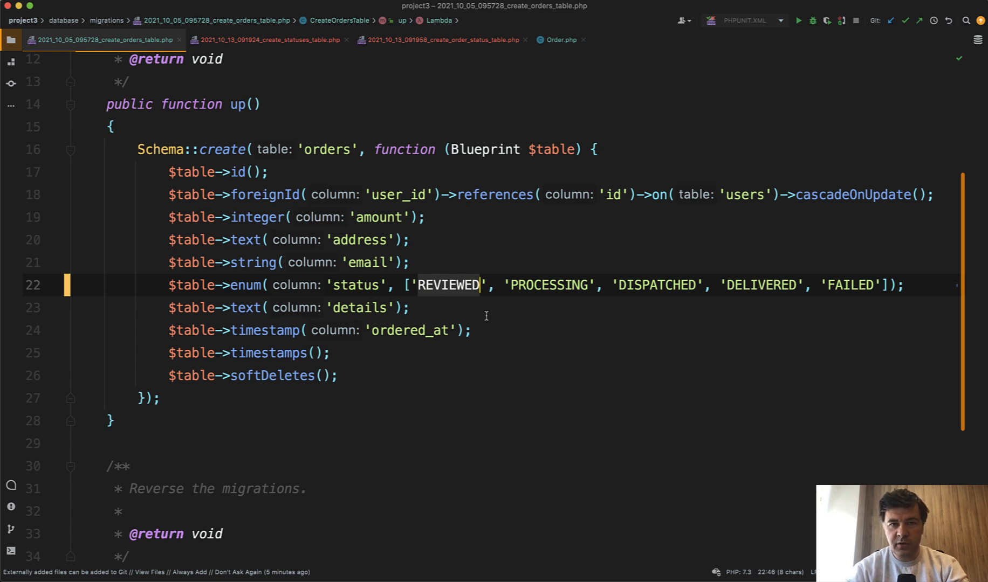
pyautogui.moveTo(520, 318)
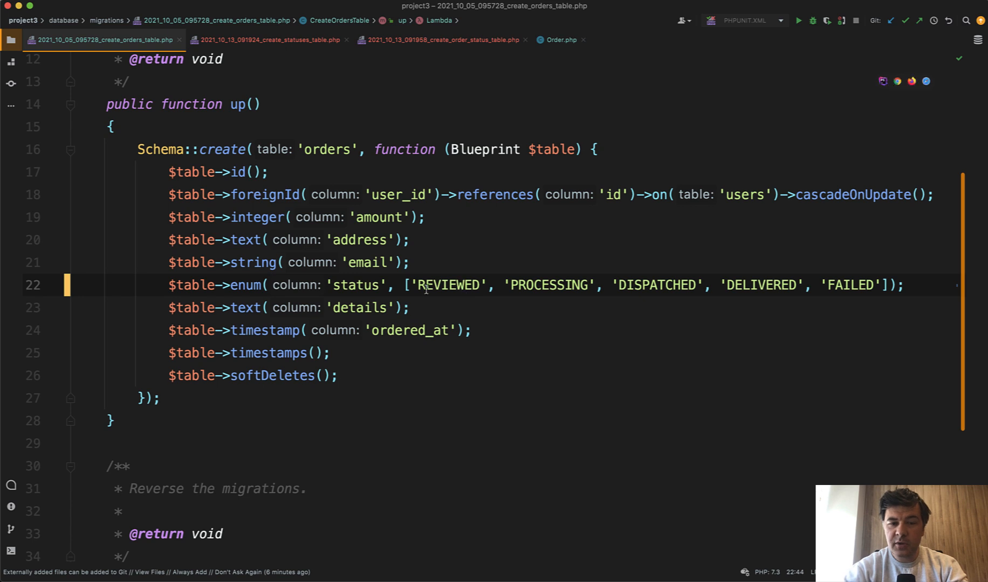
pyautogui.click(469, 308)
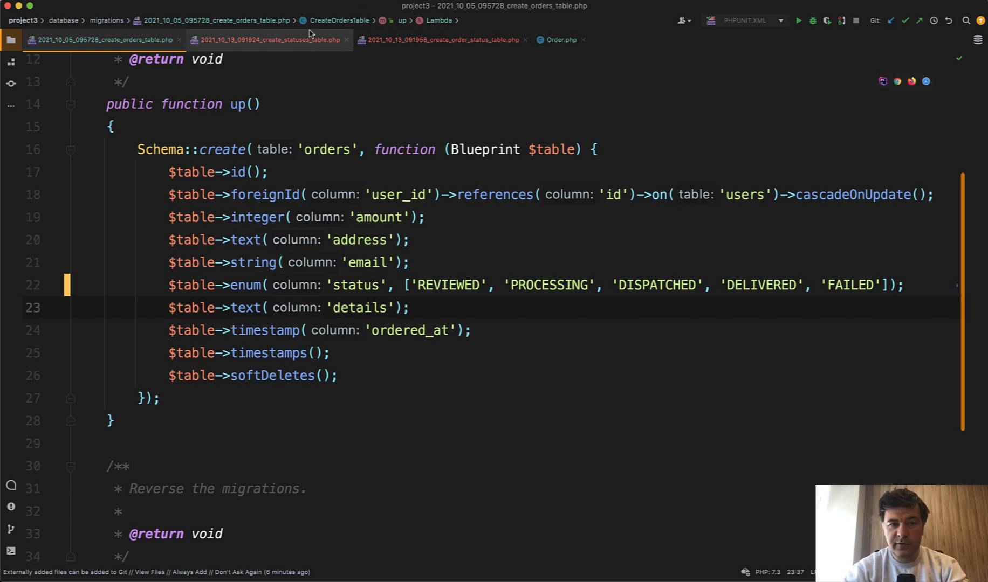
pyautogui.click(264, 39)
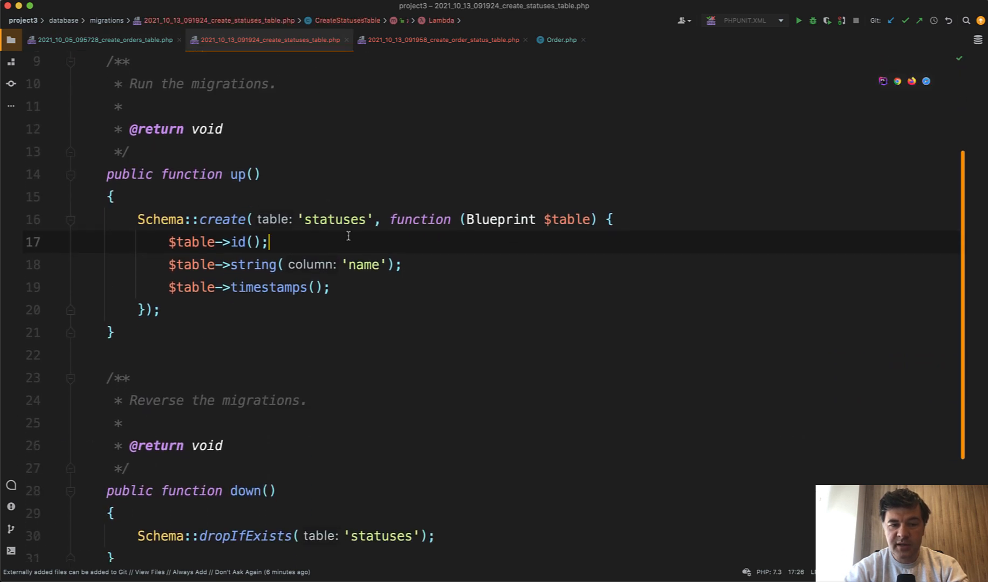
# Comment out the enum status line and add $table->foreignId('status_id')->constrained(); below it
pyautogui.click(100, 40)
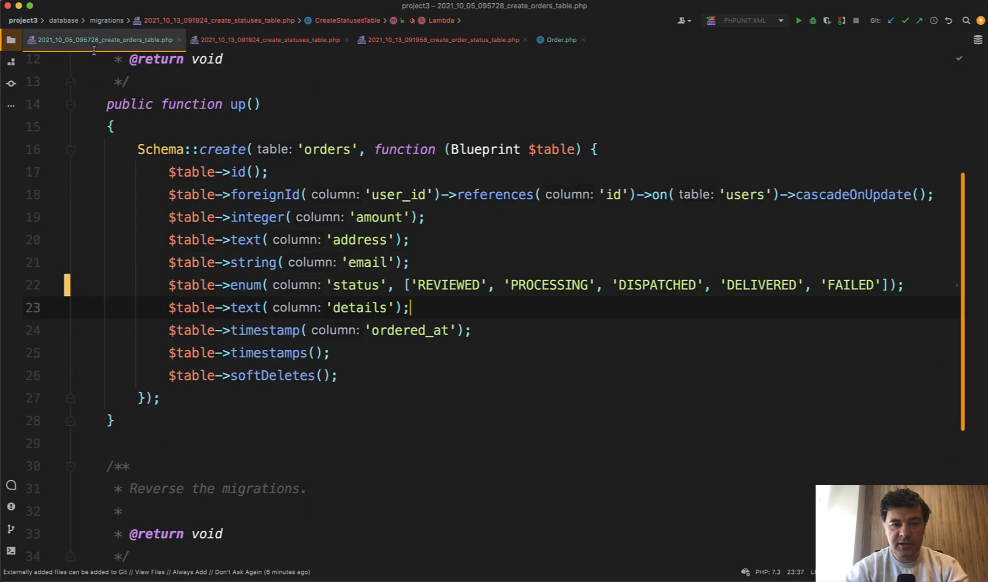
pyautogui.click(267, 39)
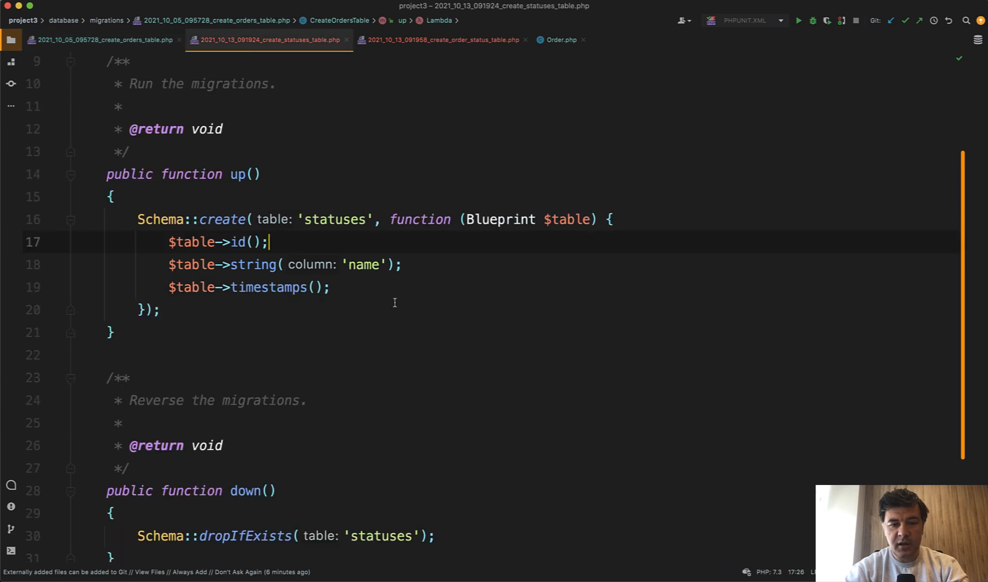
pyautogui.click(100, 39)
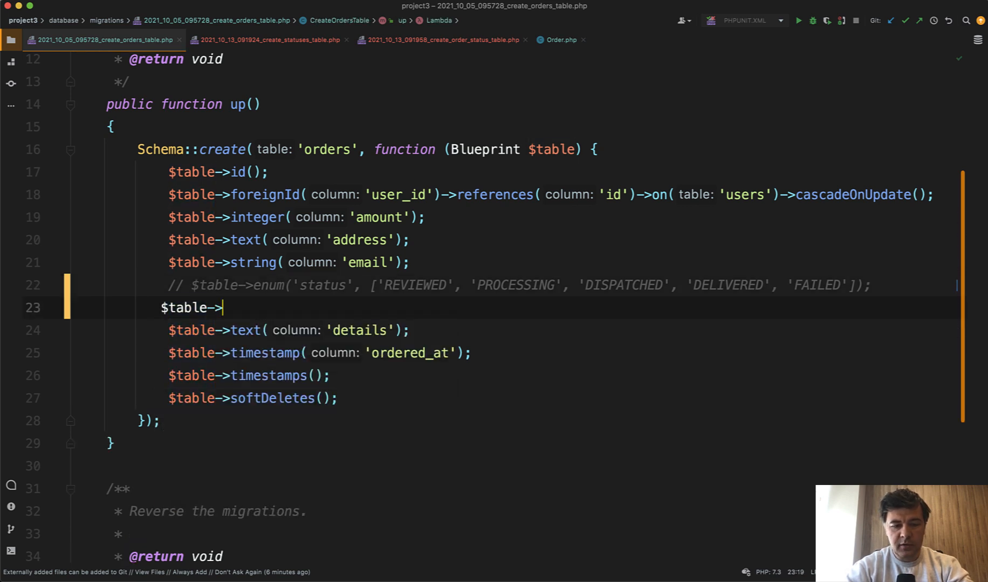
pyautogui.write("foreignId( column: 's'")
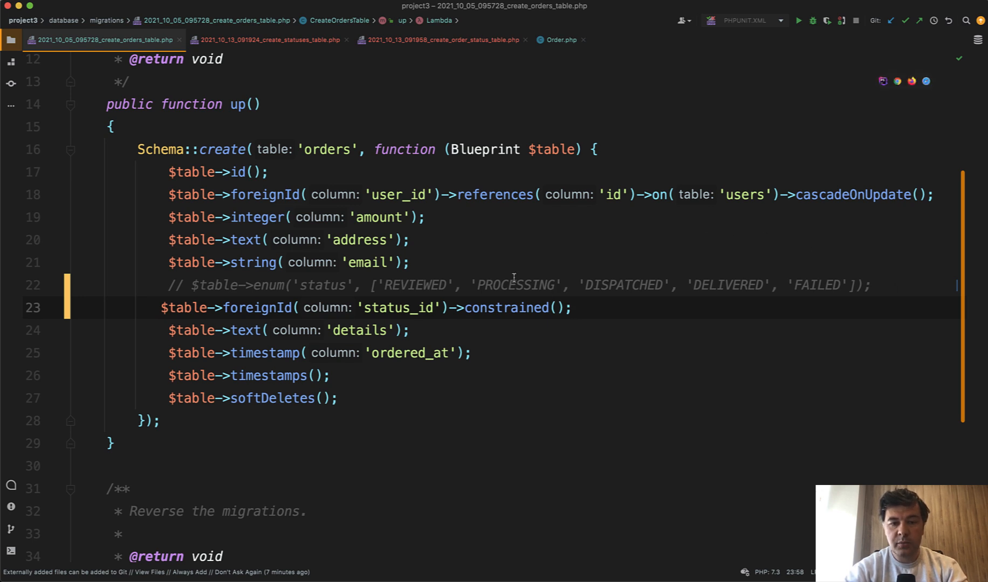
pyautogui.doubleClick(414, 285)
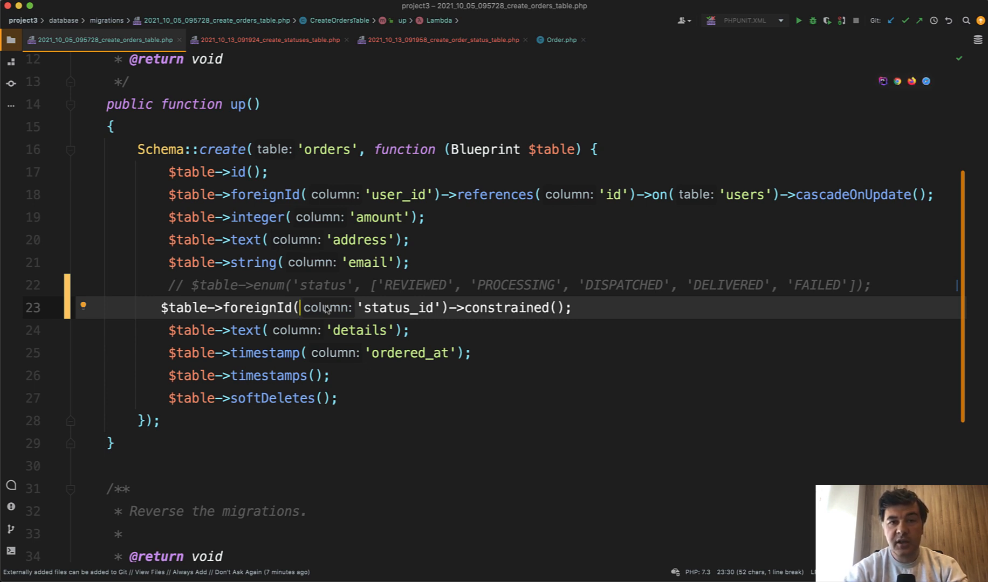
# Review create_order_status_table.php, then show Order.php with its statuses() belongsToMany relation
pyautogui.click(440, 40)
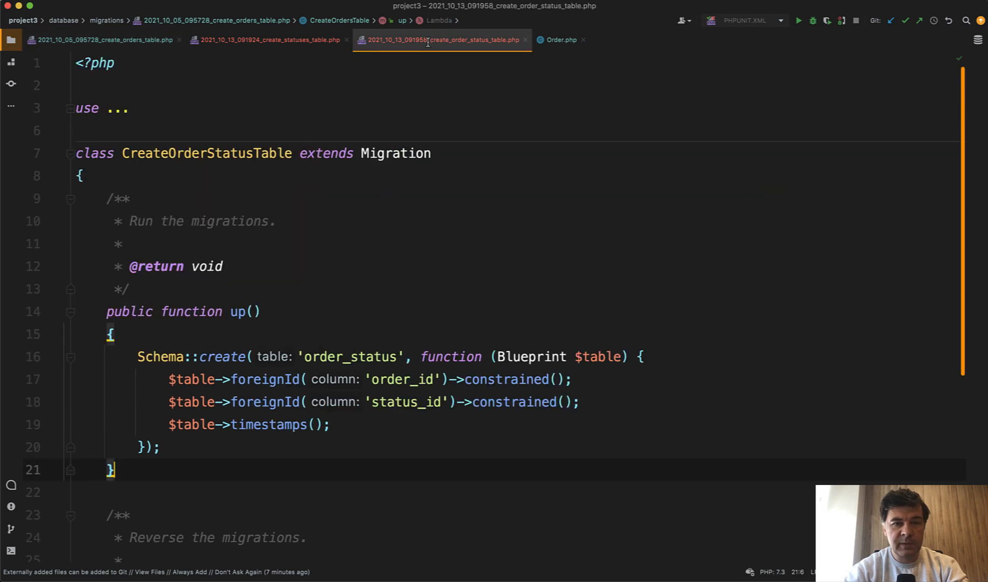
pyautogui.scroll(-3)
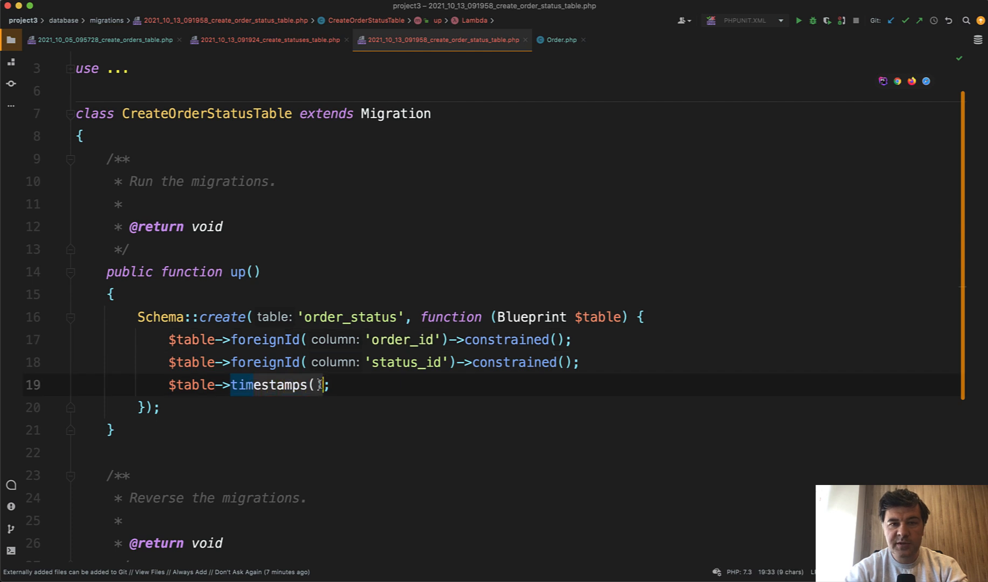
pyautogui.click(558, 40)
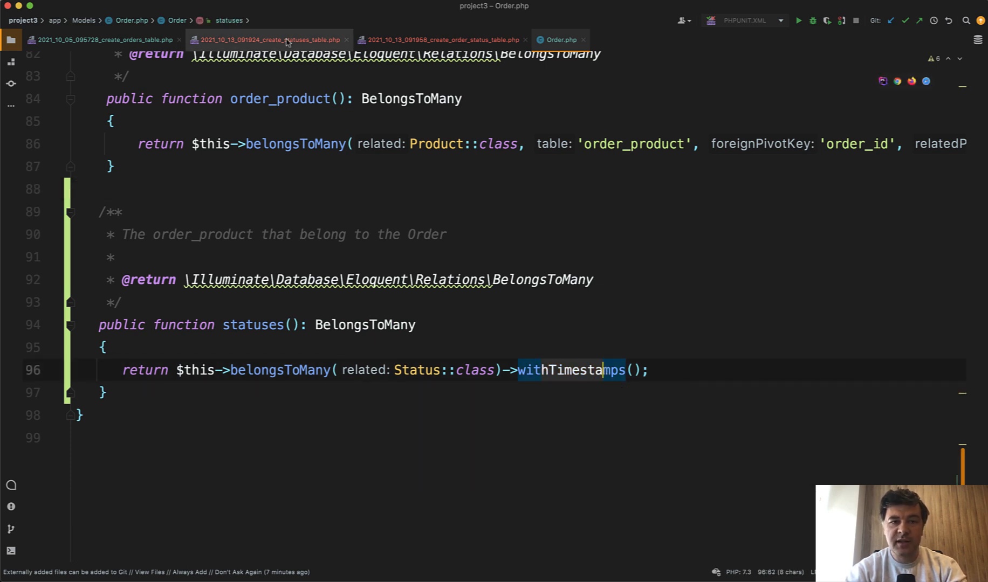
# Compare Order.php with the orders migration, ending on the migration's commented enum and status_id line
pyautogui.click(100, 40)
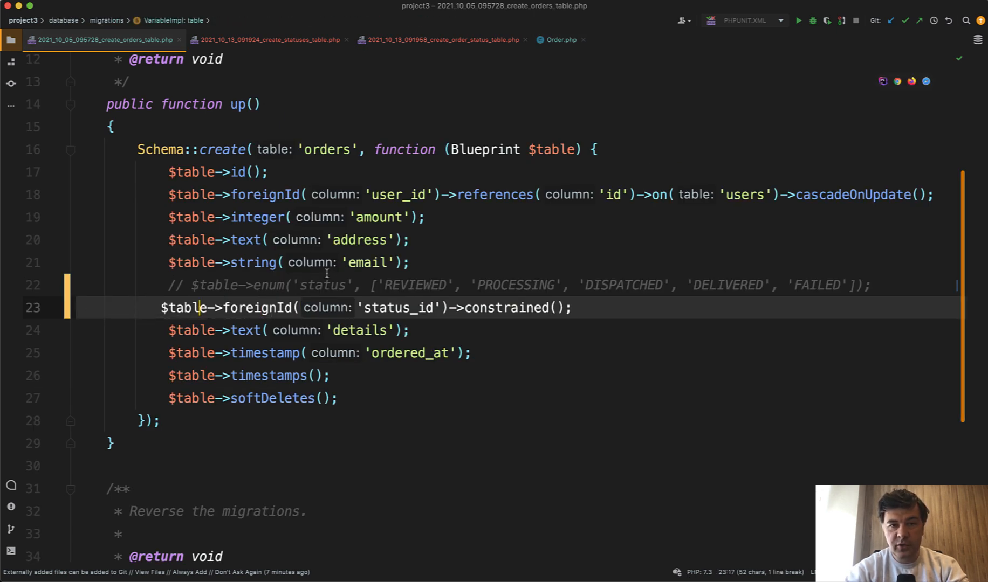
pyautogui.click(559, 40)
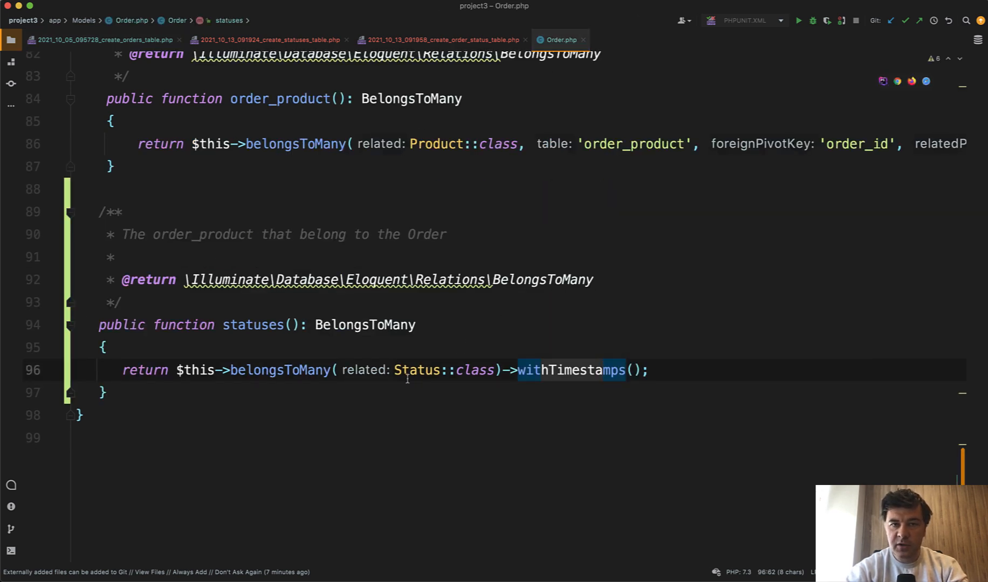
pyautogui.moveTo(416, 370)
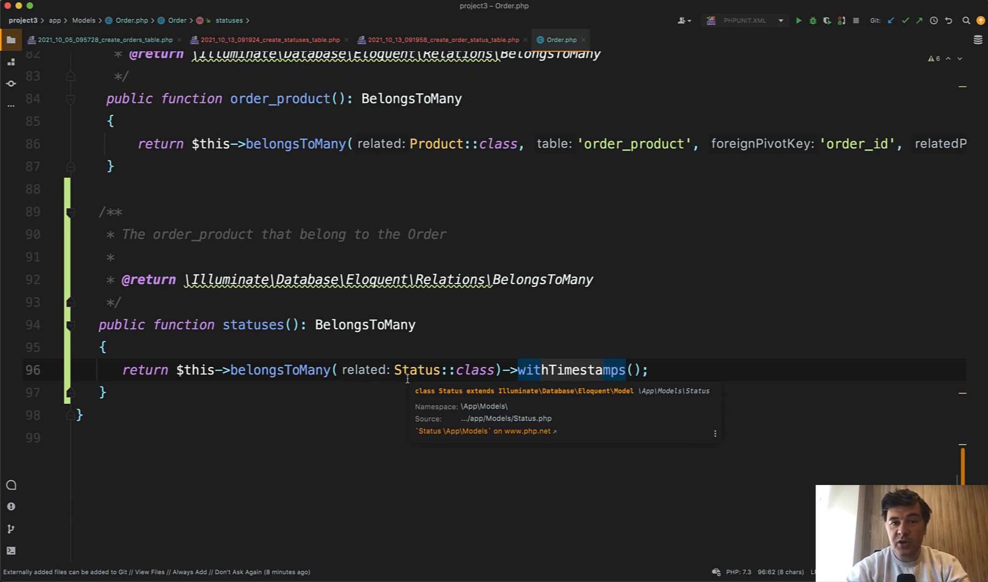
pyautogui.click(101, 39)
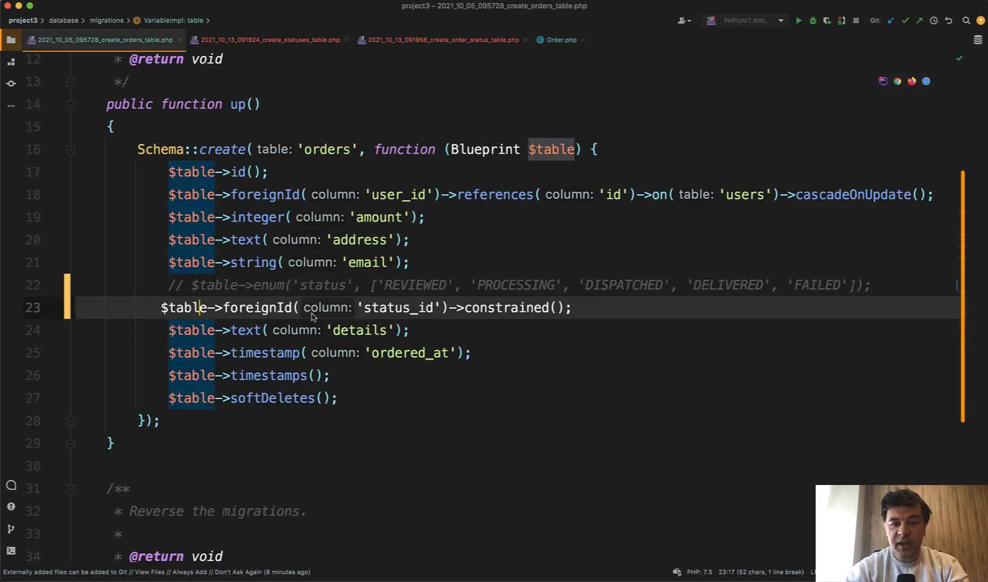
pyautogui.click(338, 284)
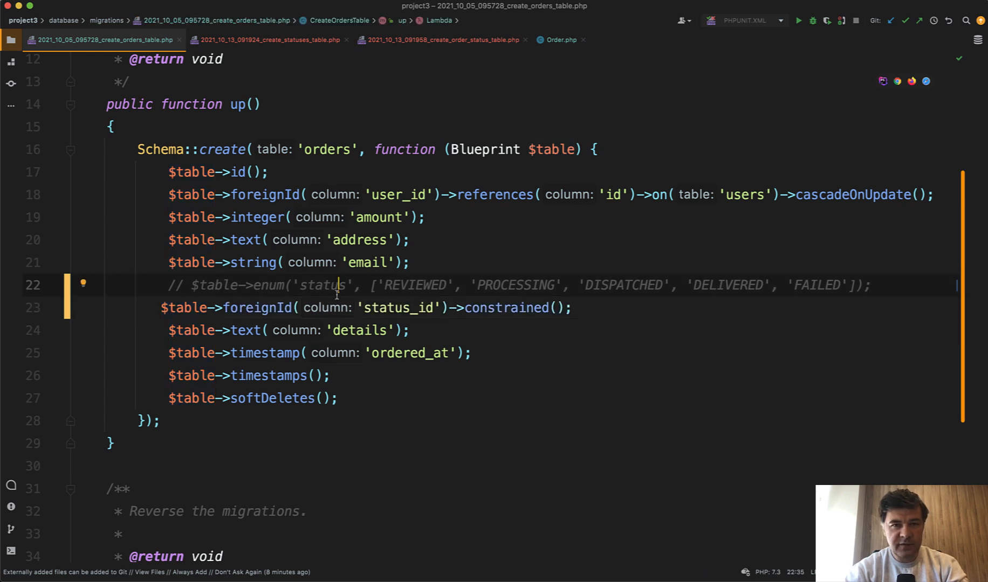